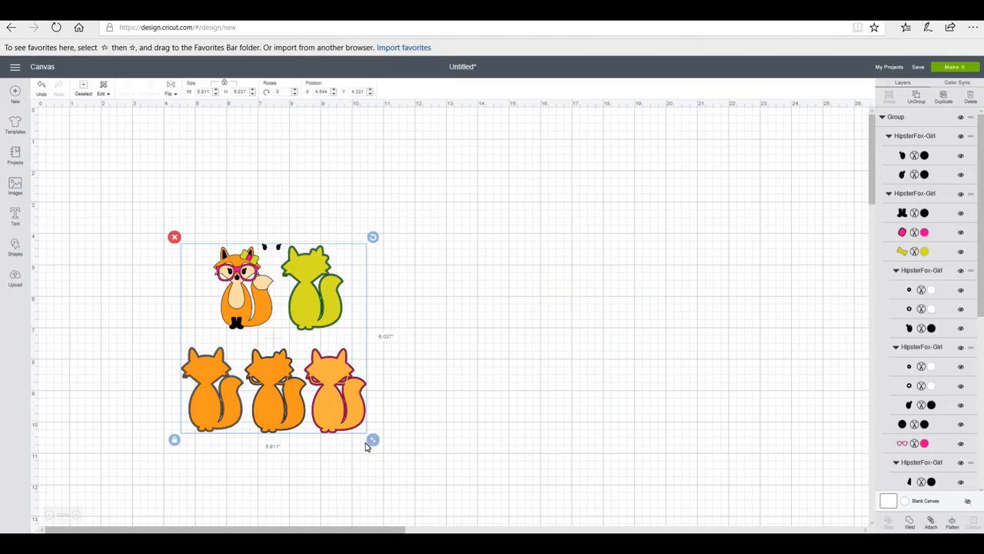
mouse_move(346, 357)
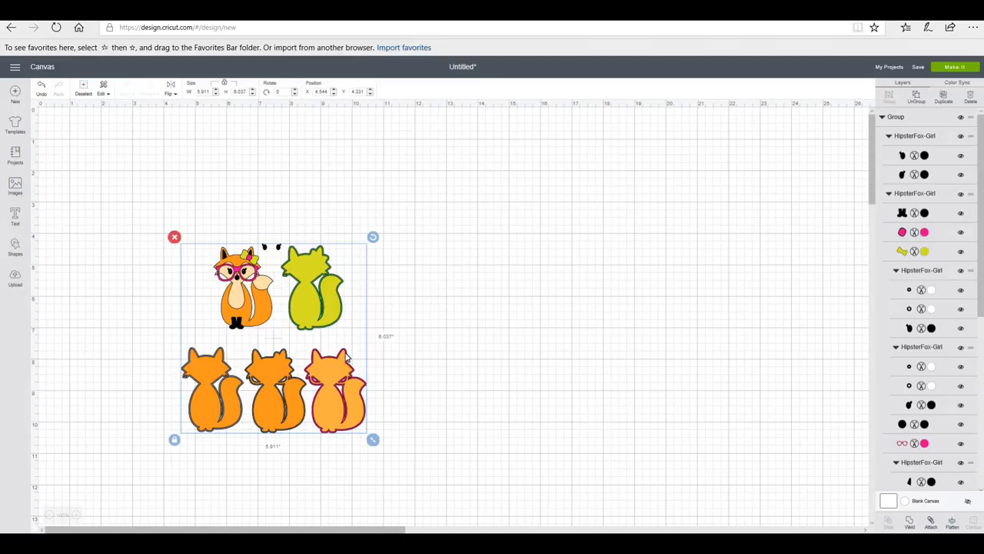
mouse_move(335, 414)
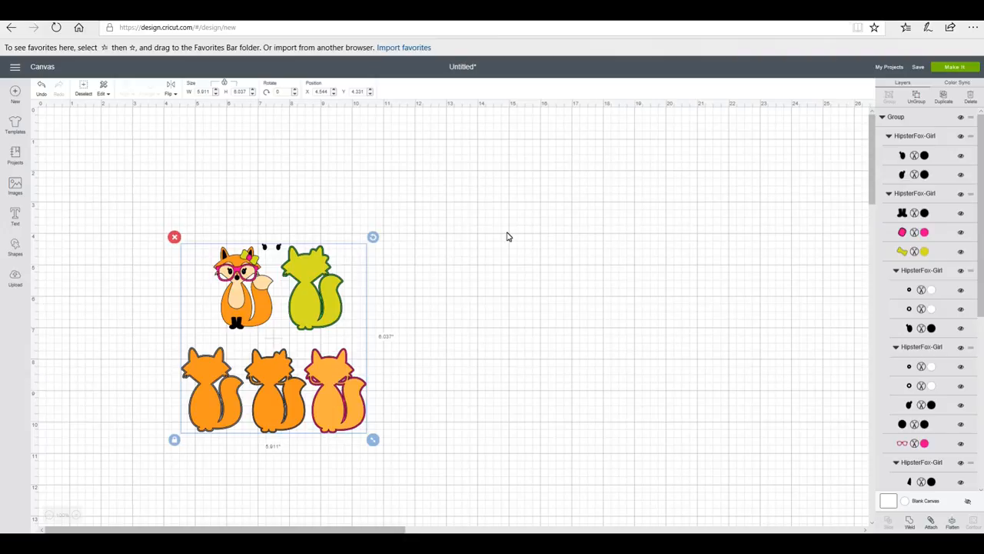
mouse_move(923, 98)
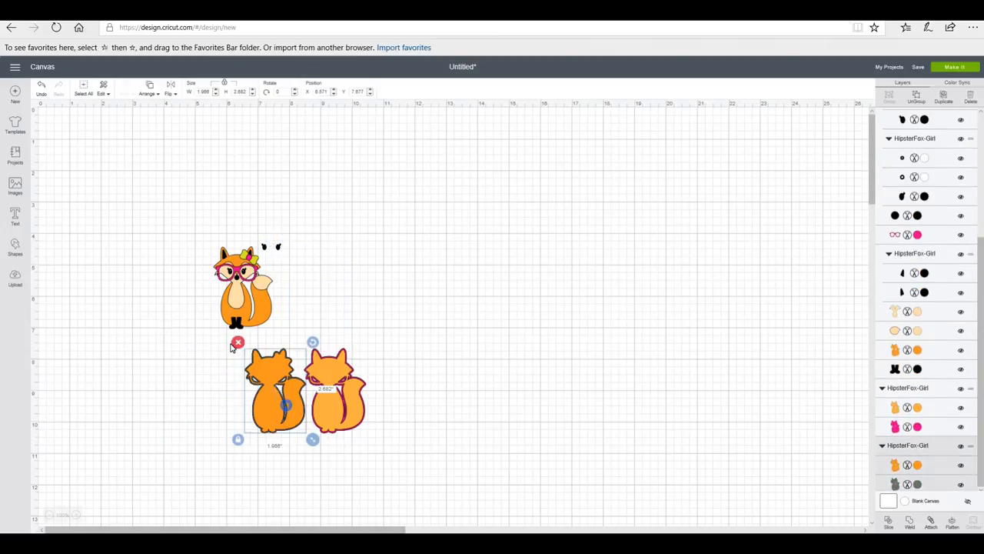
- Delete an extra fox and marquee-select the remaining girl fox with pink glasses
click(237, 341)
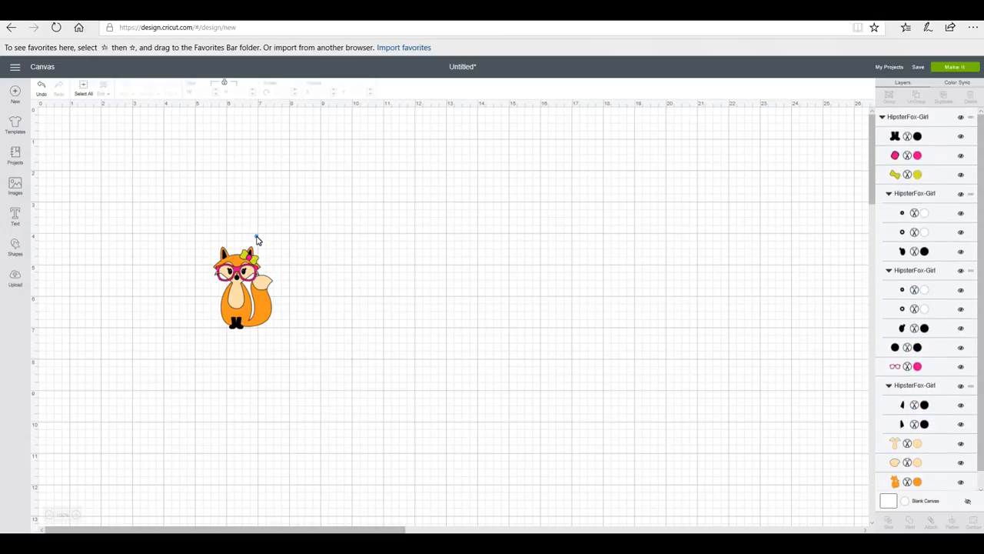
drag(258, 238, 354, 360)
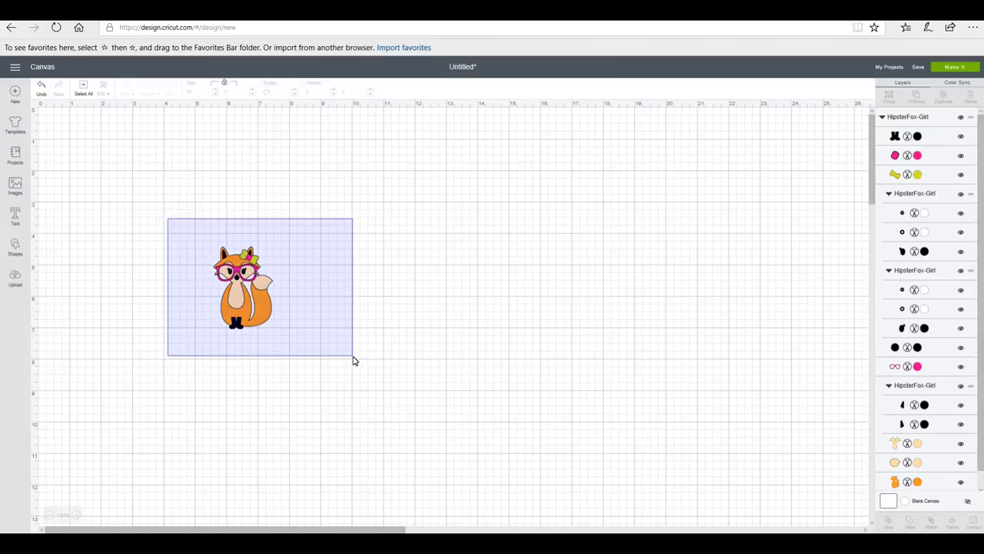
- Select the girl fox and highlight its width value to enter a larger size
click(246, 289)
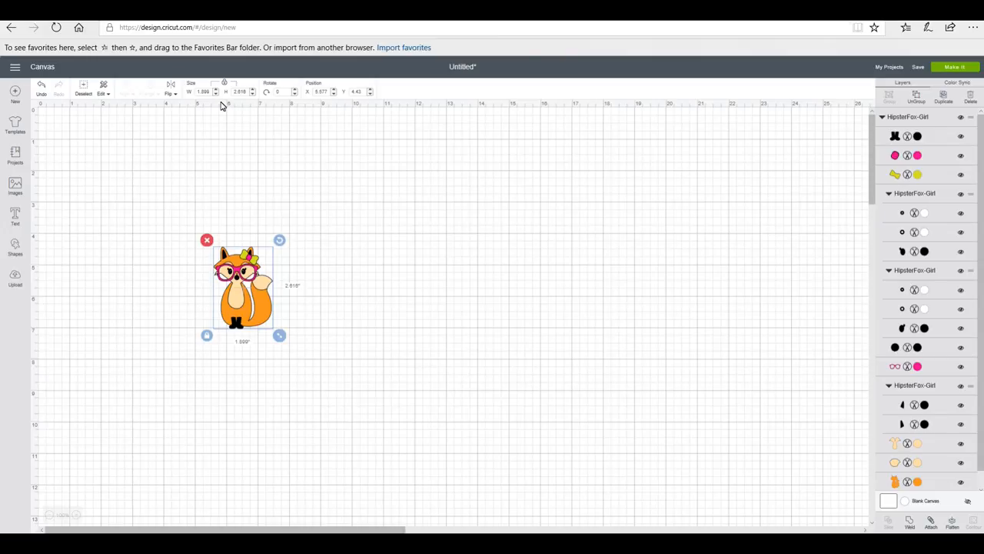
mouse_move(206, 240)
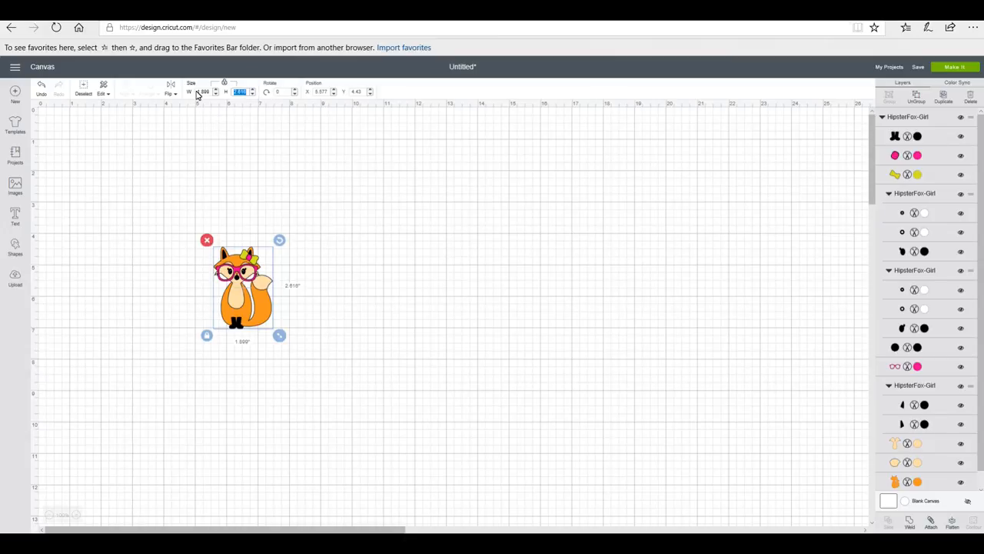
drag(280, 335, 403, 505)
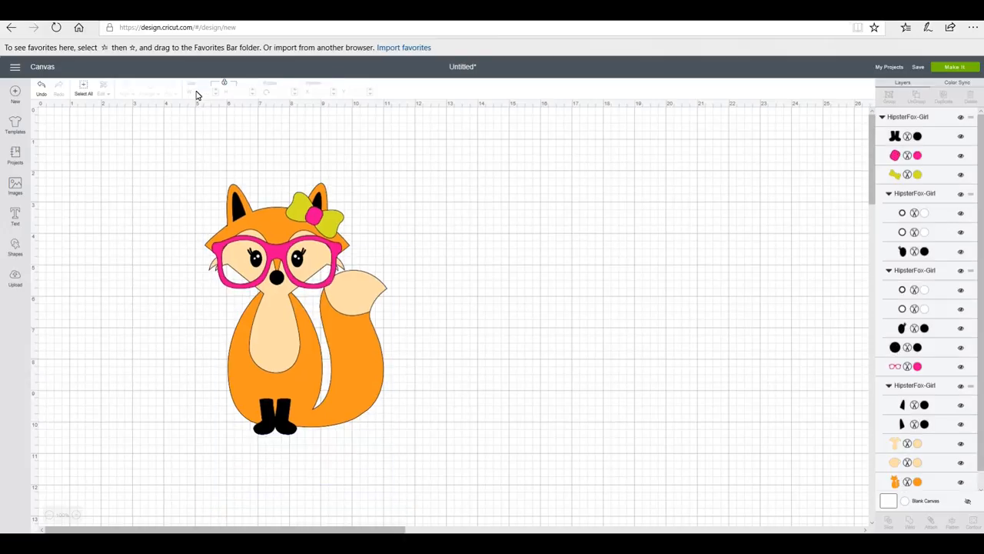
mouse_move(652, 276)
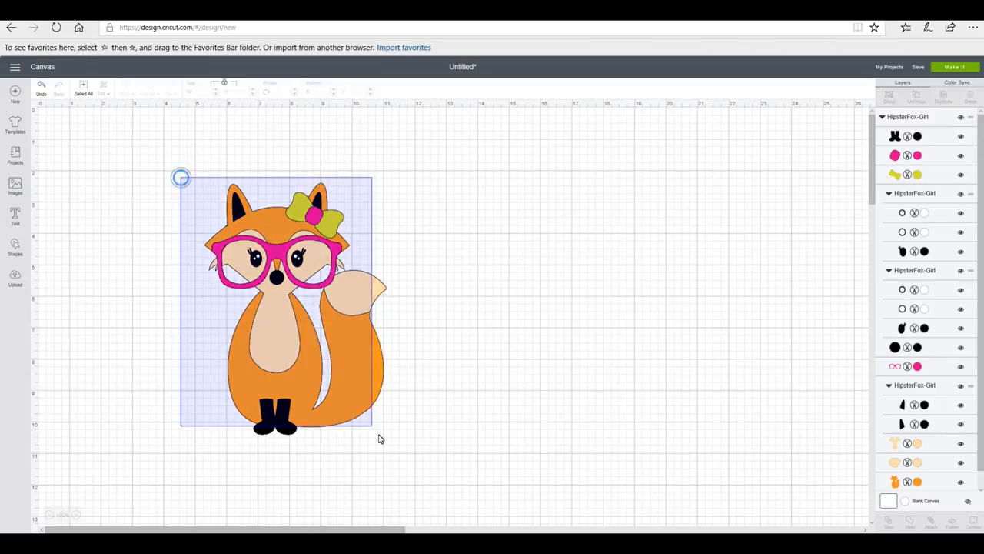
- Ungroup the enlarged fox and its ear sub-groups into separate coloured layers
click(292, 308)
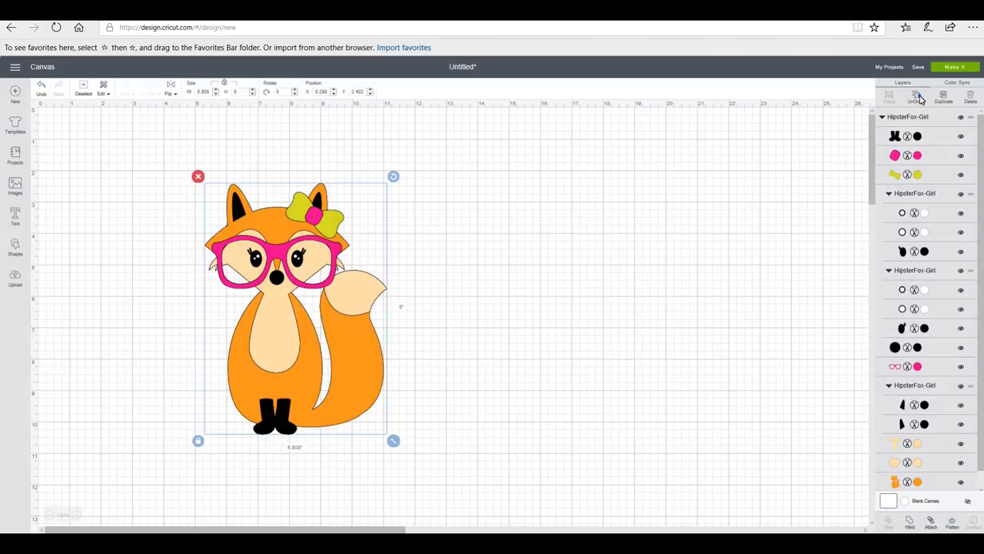
click(915, 95)
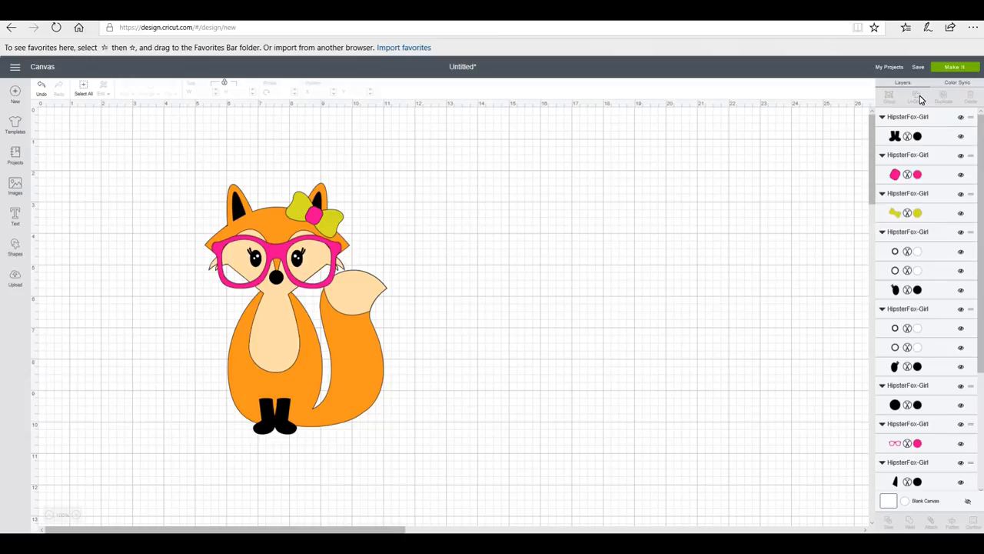
mouse_move(412, 243)
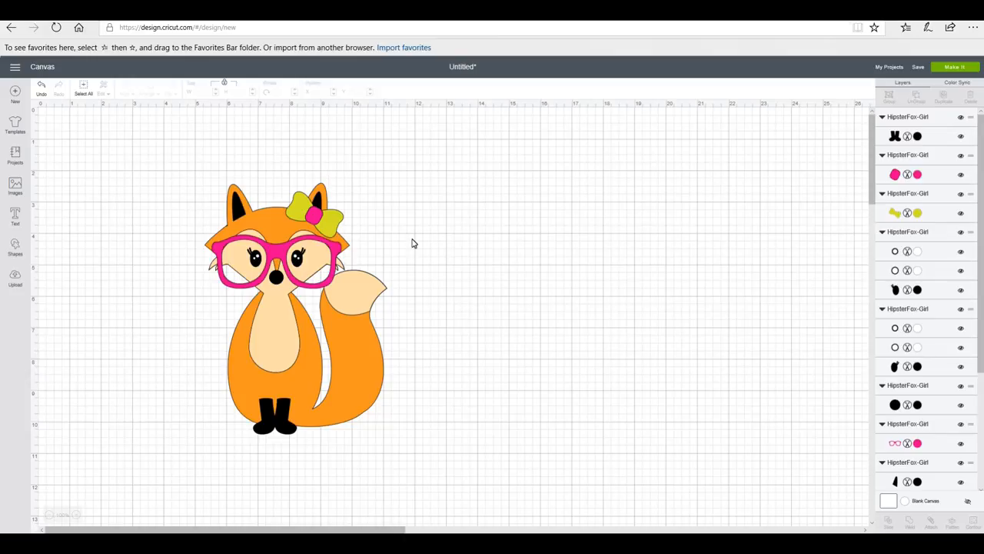
click(254, 262)
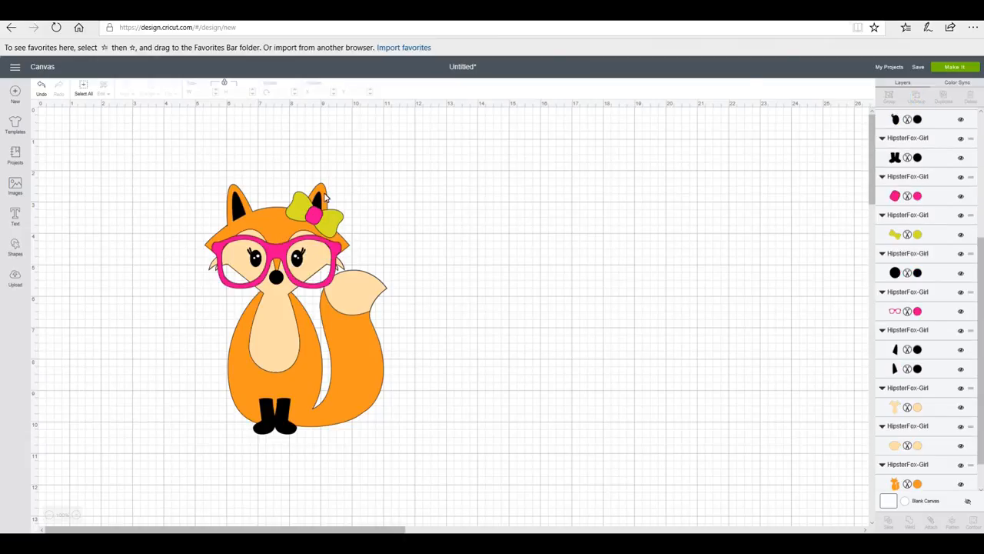
click(315, 215)
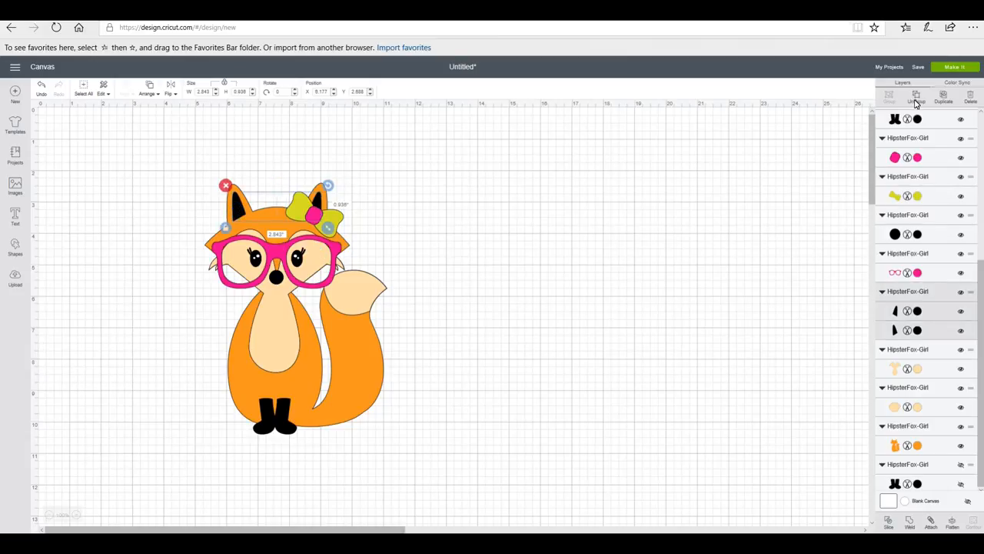
click(549, 243)
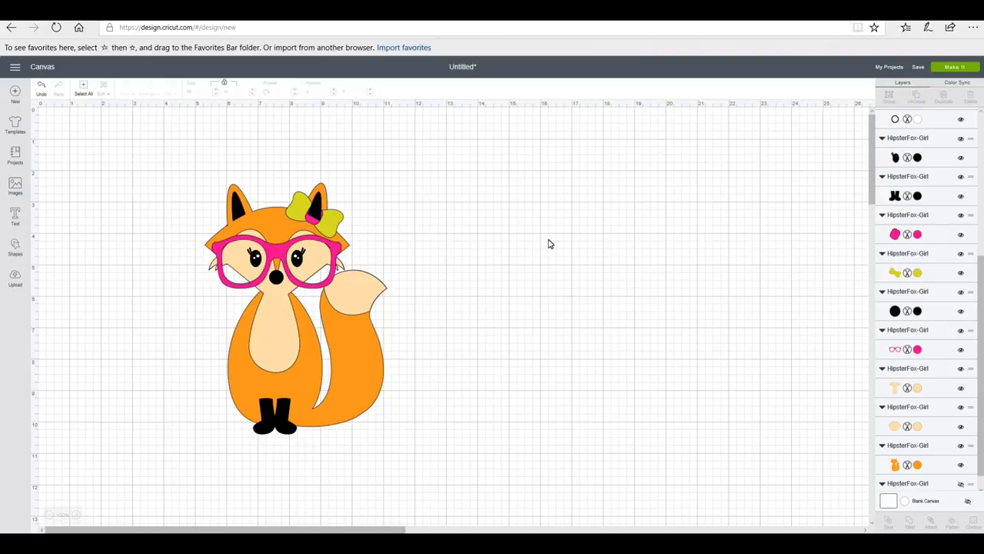
mouse_move(498, 323)
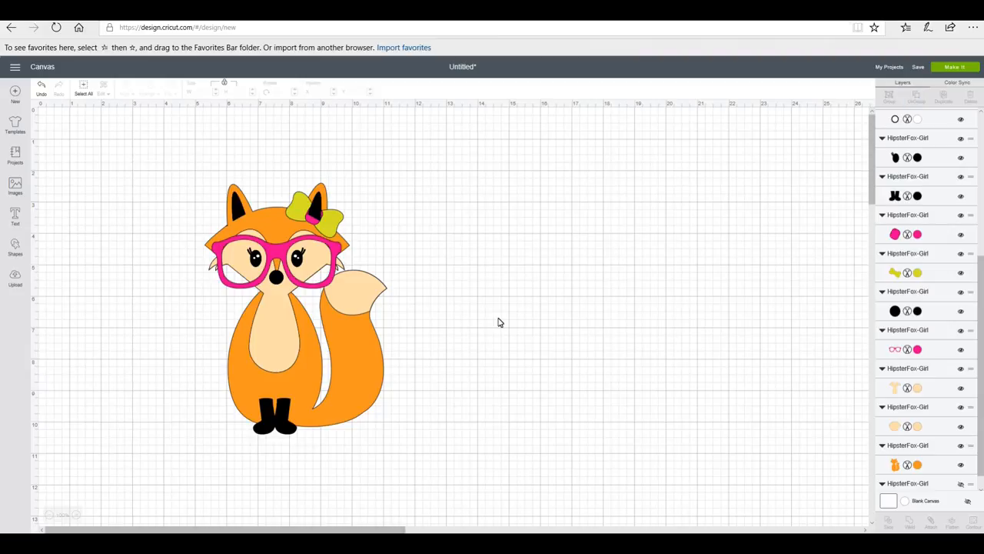
mouse_move(446, 264)
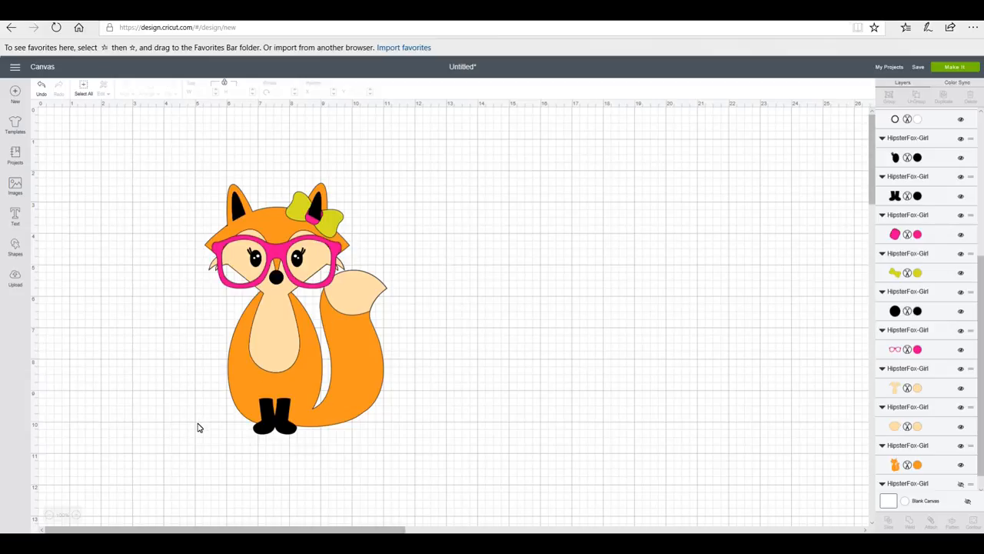
mouse_move(161, 177)
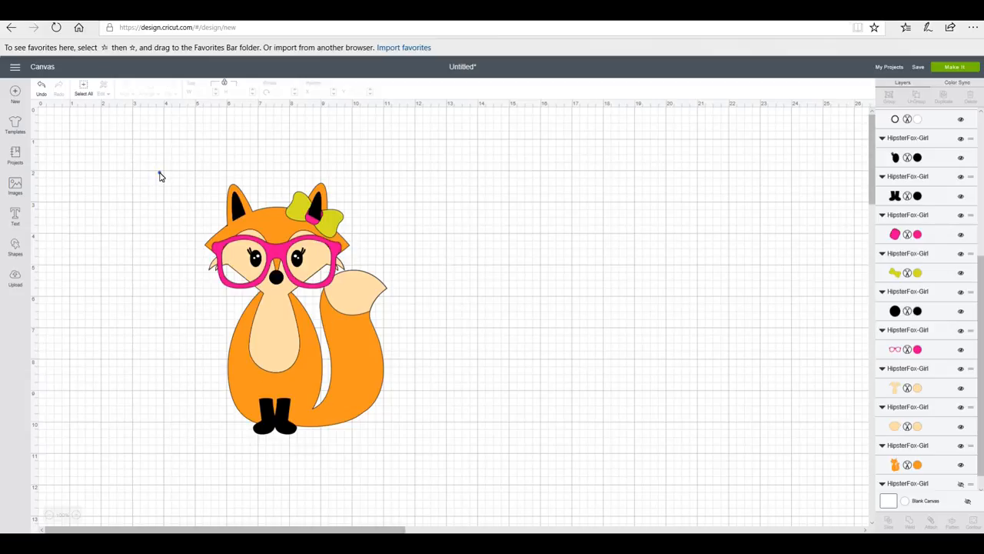
- Select the whole fox so it can be duplicated beside the original
click(293, 308)
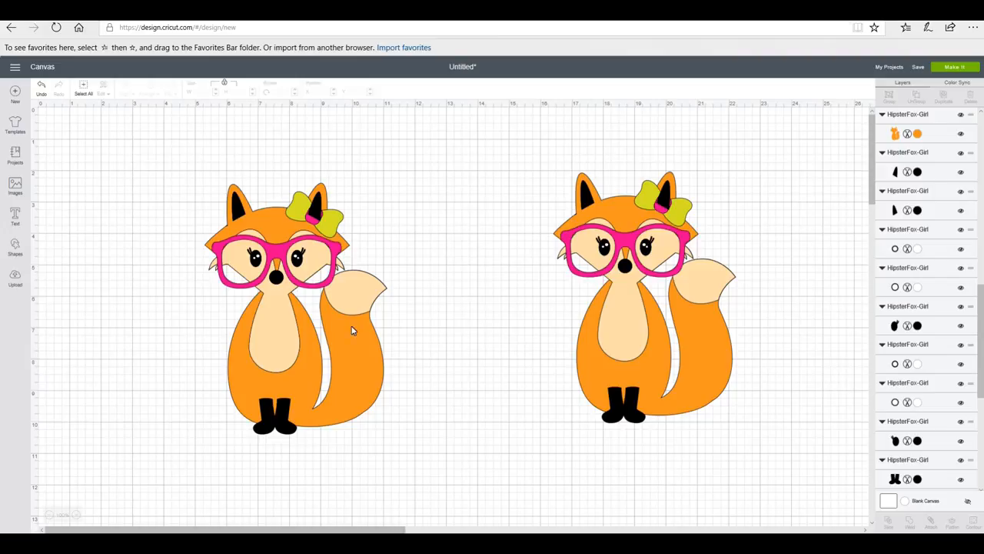
mouse_move(377, 363)
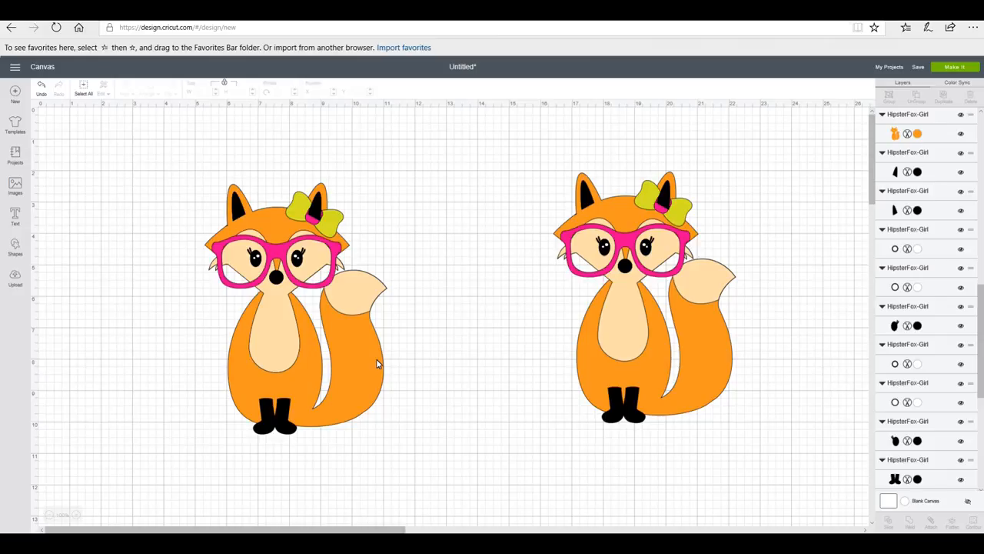
mouse_move(342, 280)
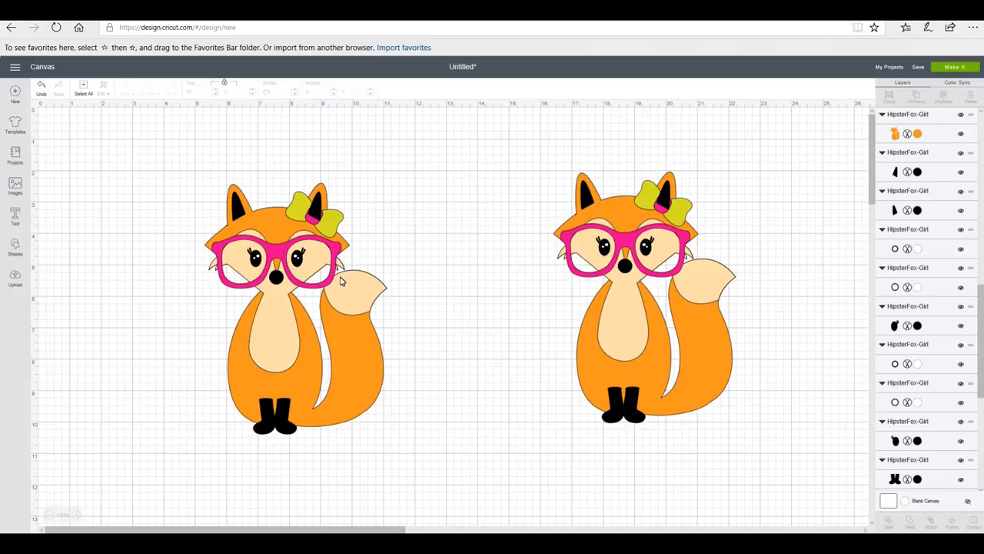
mouse_move(258, 268)
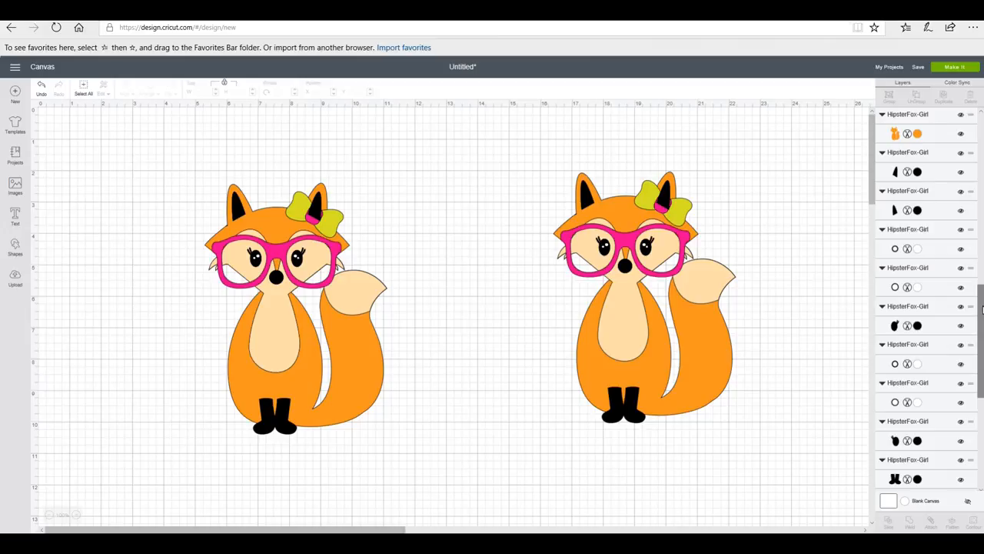
- Weld the left fox's black ear and boot pieces into one combined layer
scroll(down, 3)
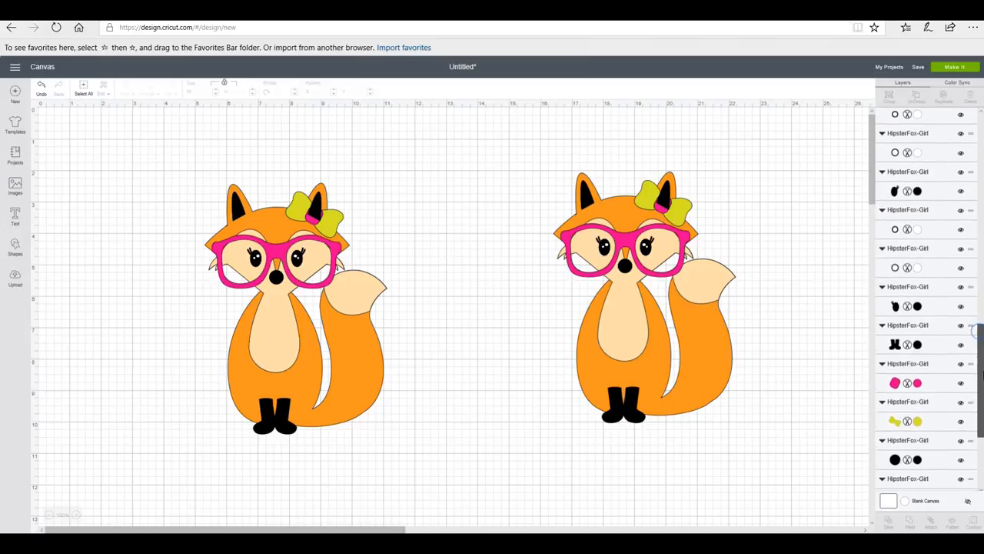
scroll(up, 3)
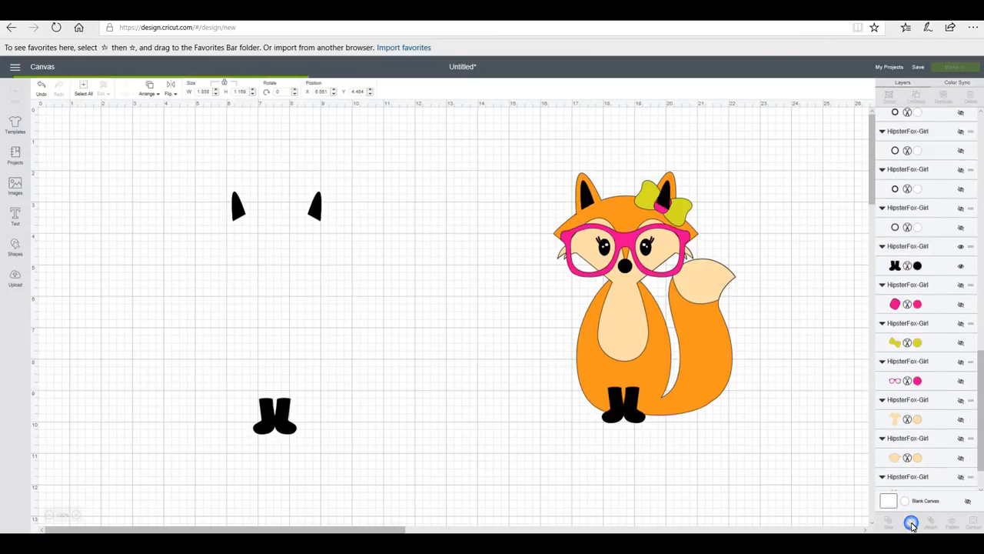
click(910, 523)
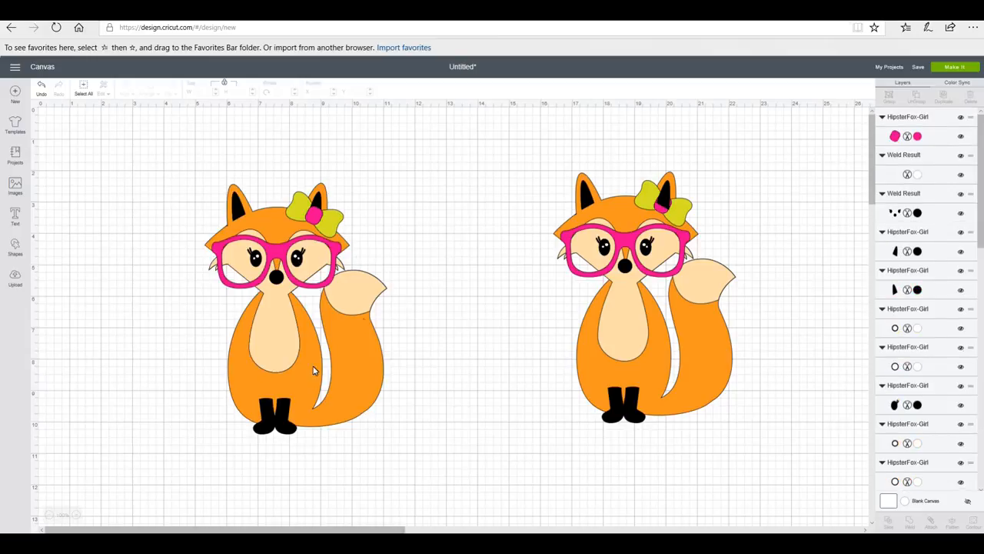
mouse_move(677, 317)
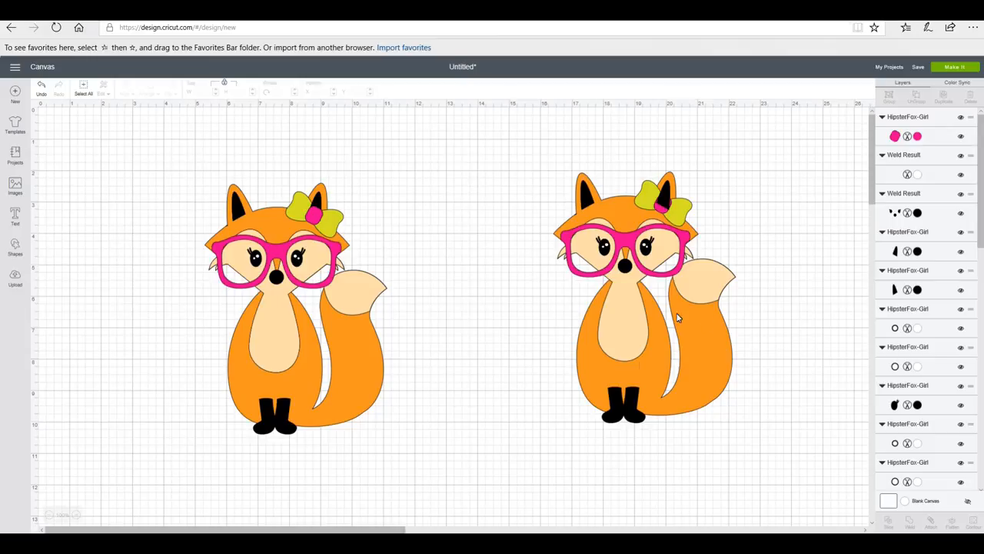
mouse_move(729, 367)
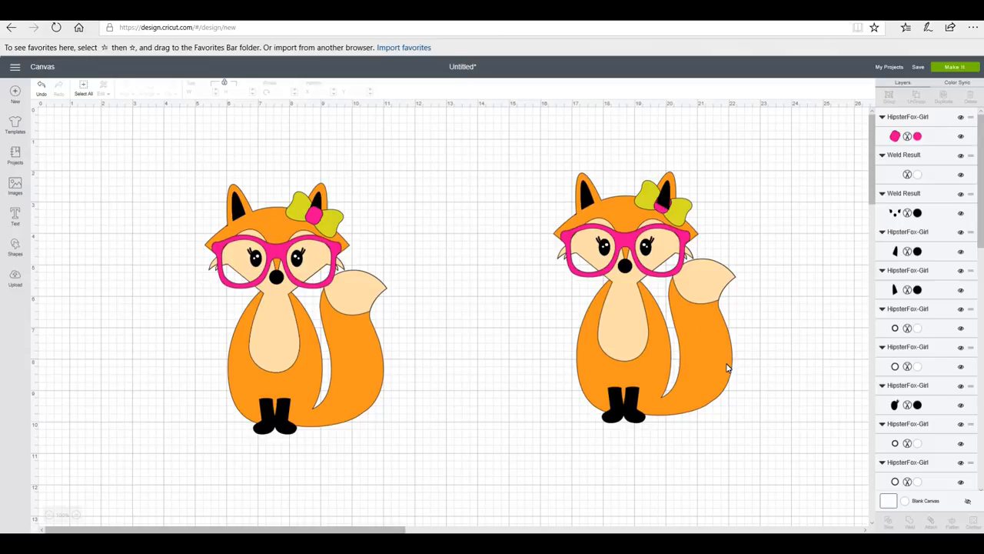
mouse_move(542, 184)
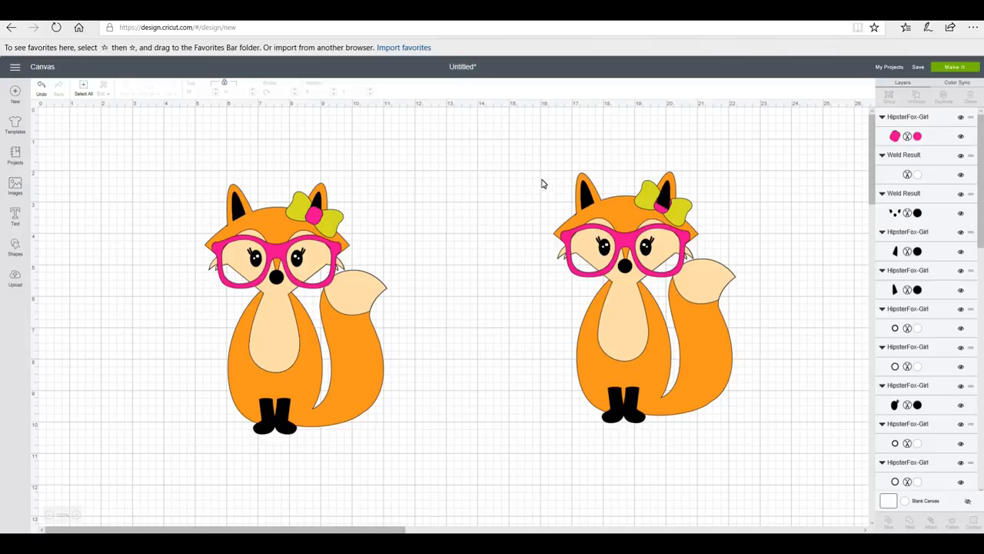
click(645, 300)
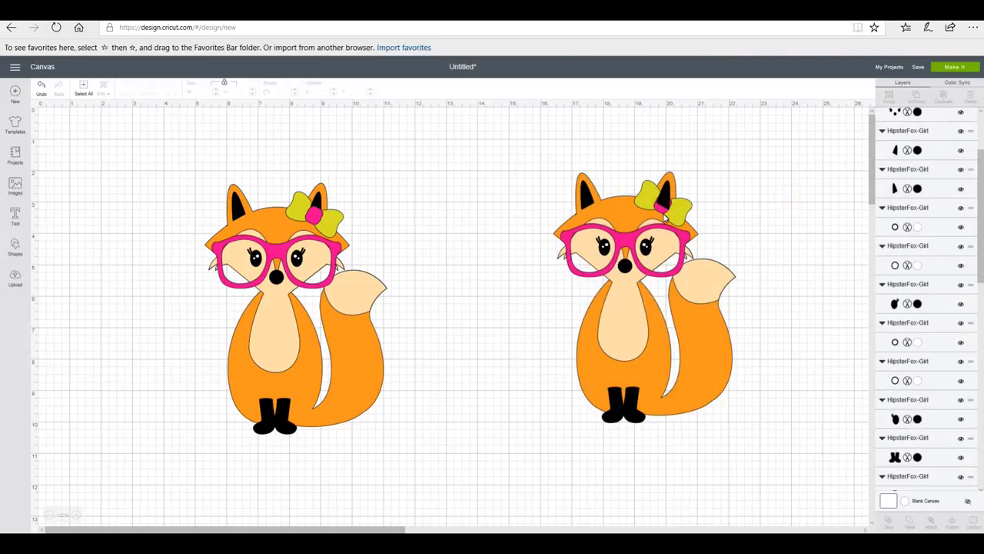
click(646, 246)
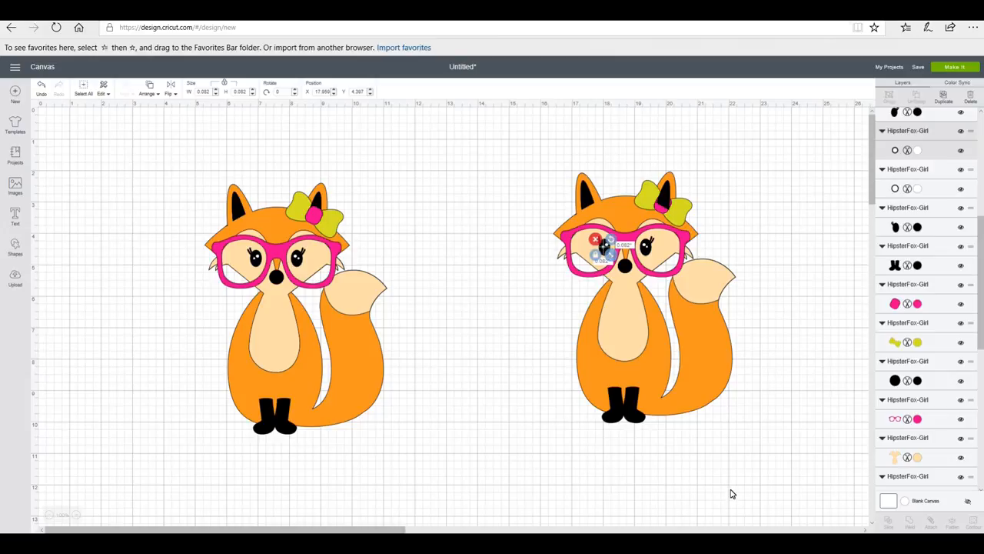
mouse_move(754, 233)
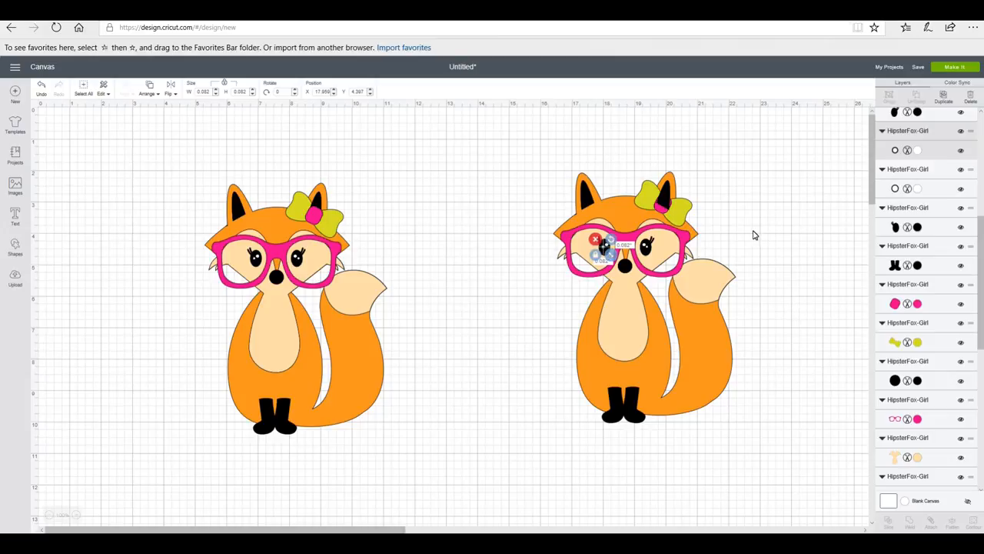
- Select the eye pieces on the second fox to remove them
click(754, 233)
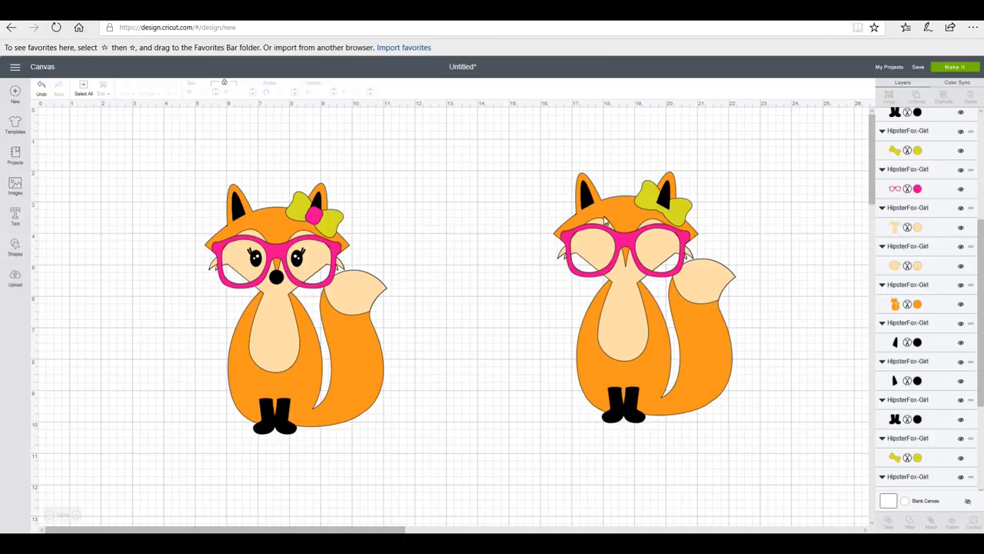
mouse_move(598, 234)
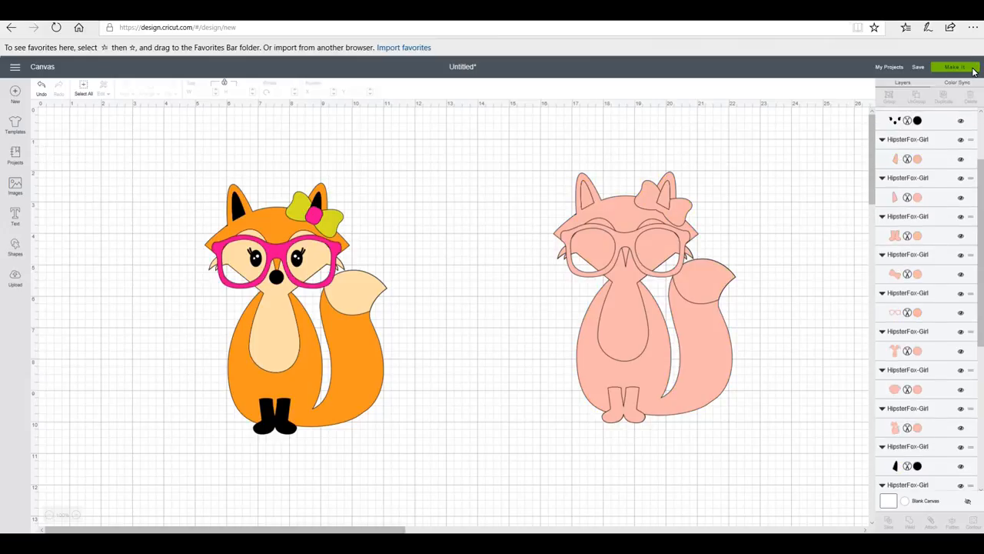
- Send the design to Make It and select a small piece on the peach mat
click(953, 68)
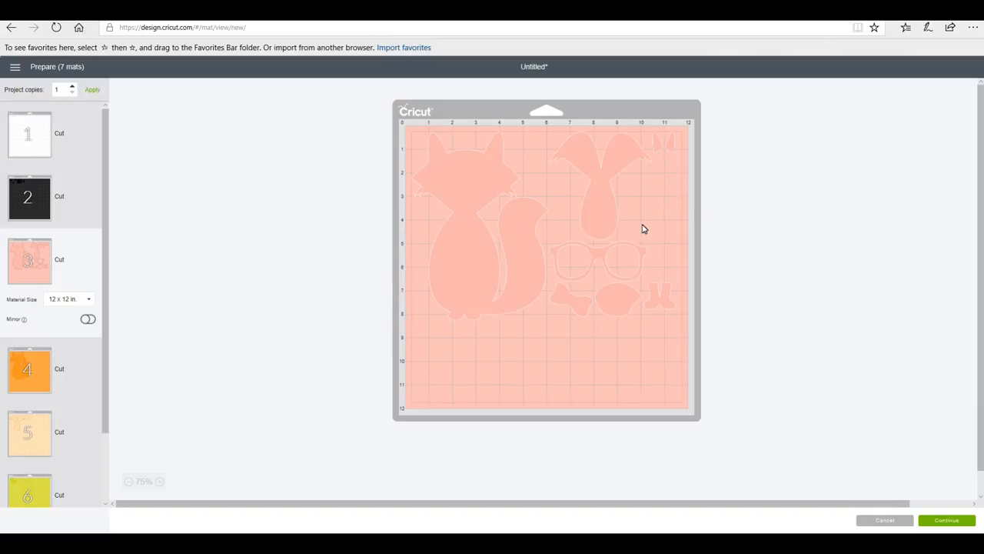
click(584, 192)
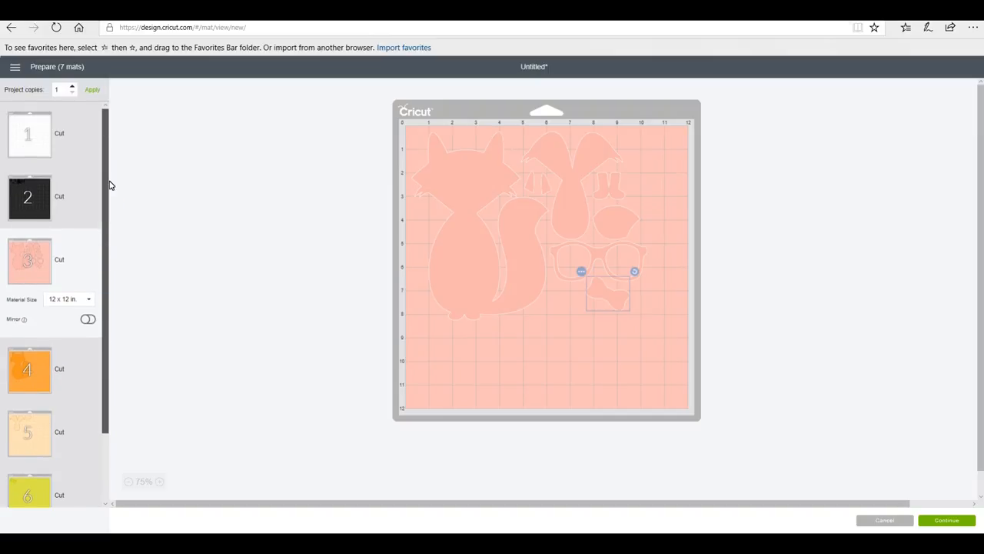
mouse_move(740, 416)
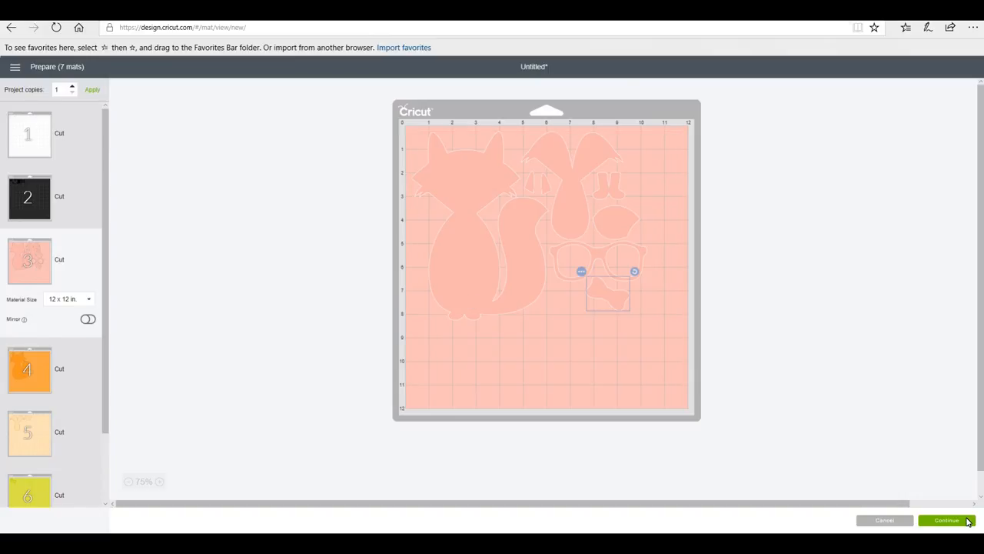
- Continue to the cutting step and preview the black, orange and seventh mats
click(947, 520)
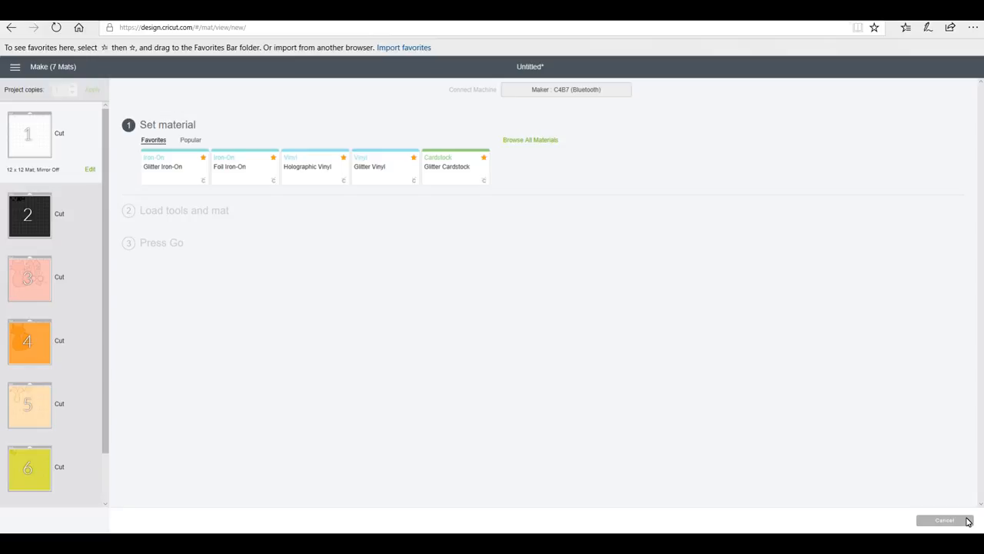
click(29, 215)
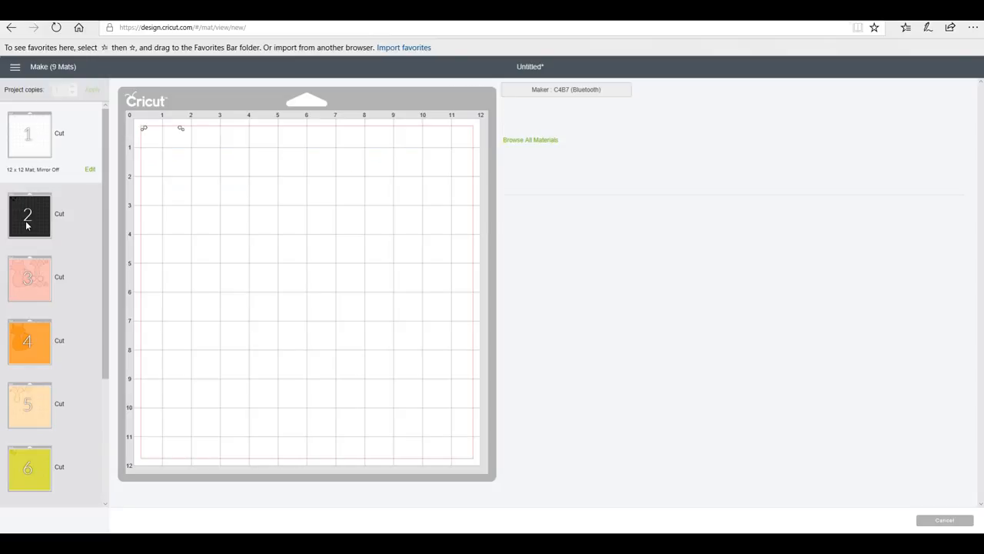
click(29, 213)
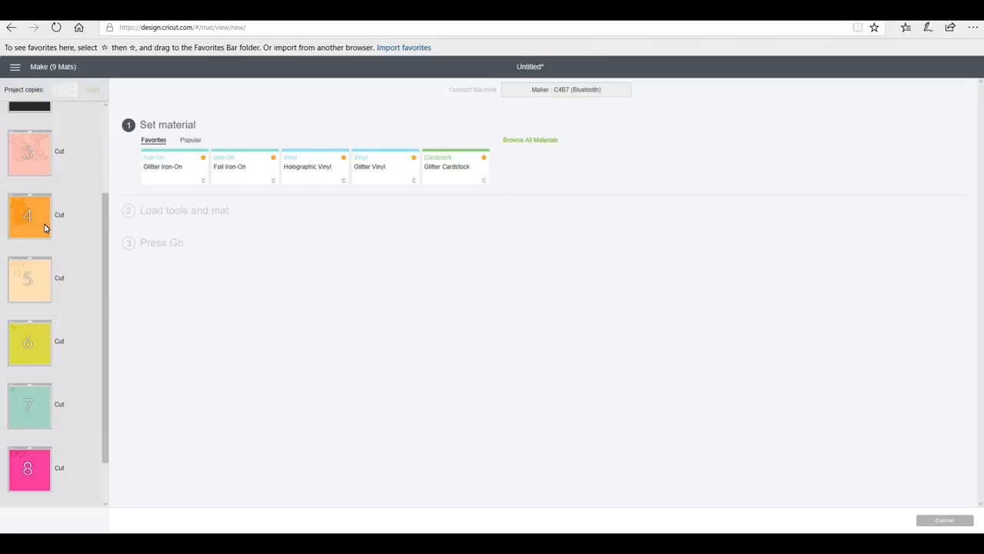
click(29, 277)
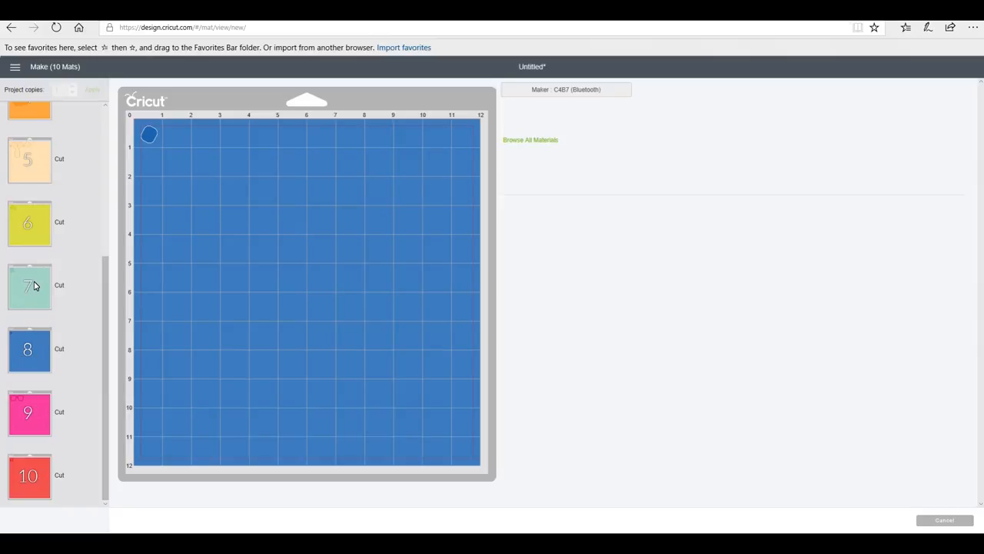
click(530, 139)
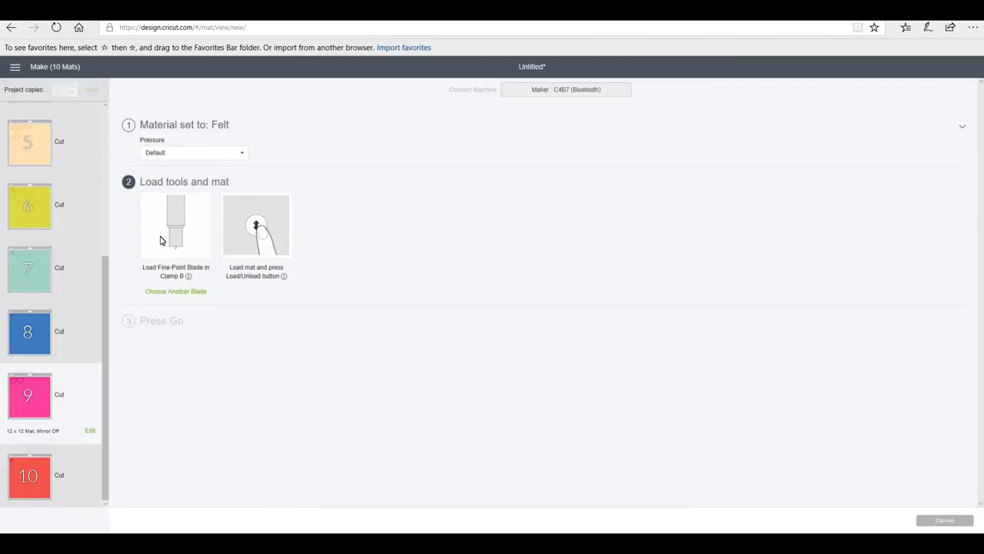
mouse_move(172, 258)
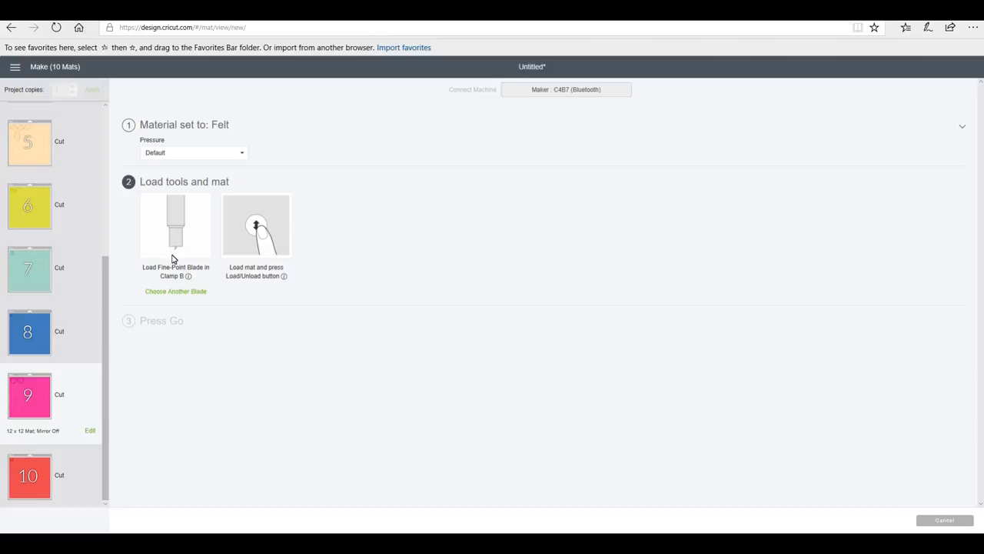
mouse_move(183, 298)
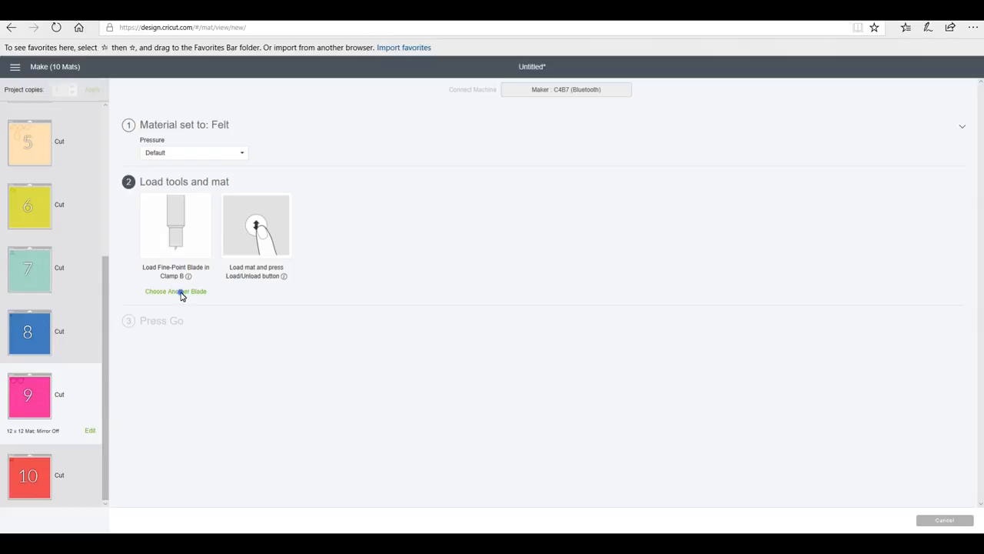
- Choose the Rotary Blade for cutting the felt mats
click(175, 290)
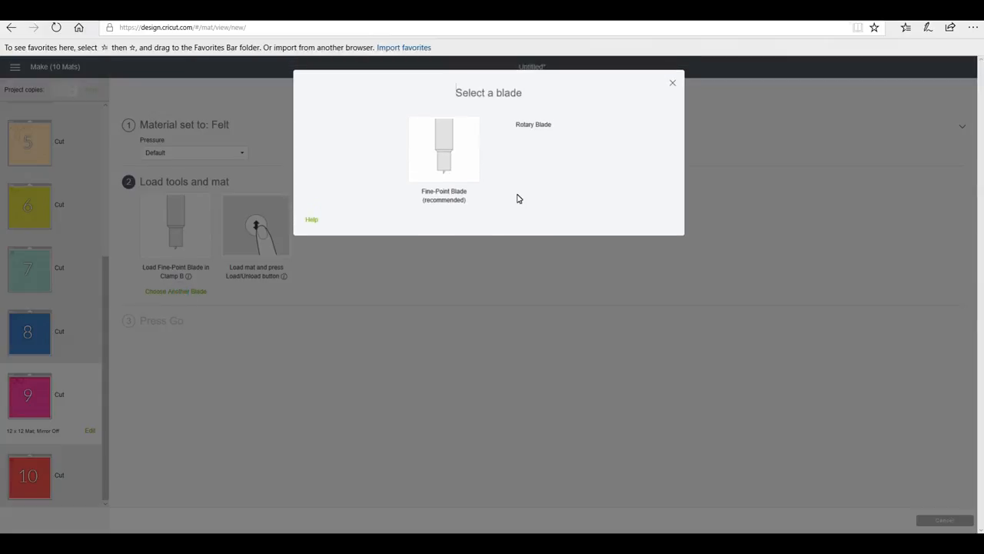
mouse_move(539, 148)
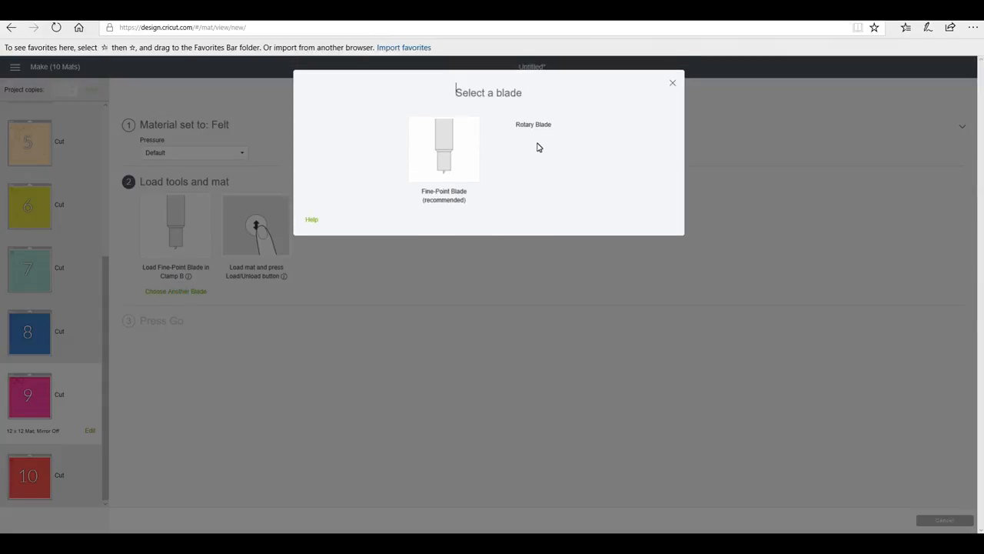
mouse_move(526, 145)
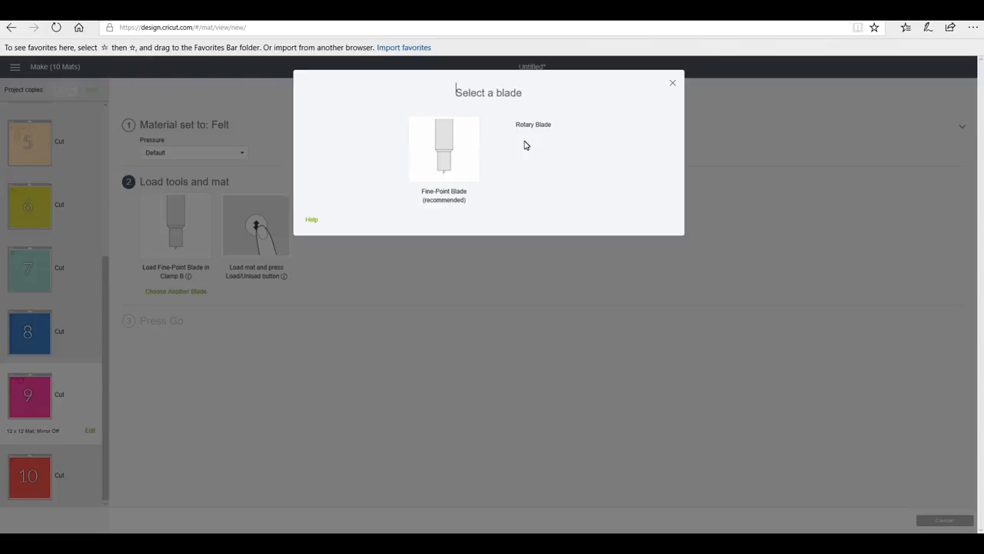
click(541, 145)
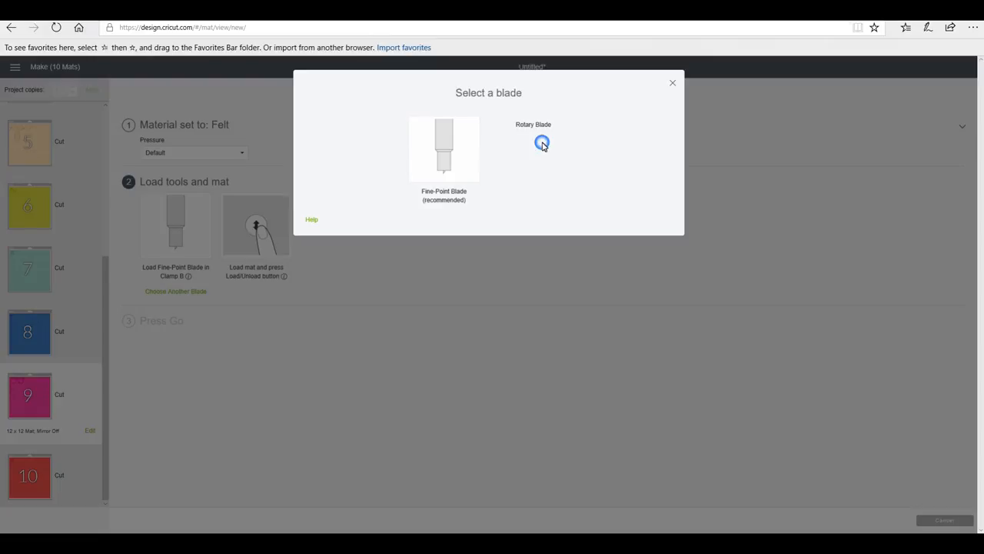
click(541, 144)
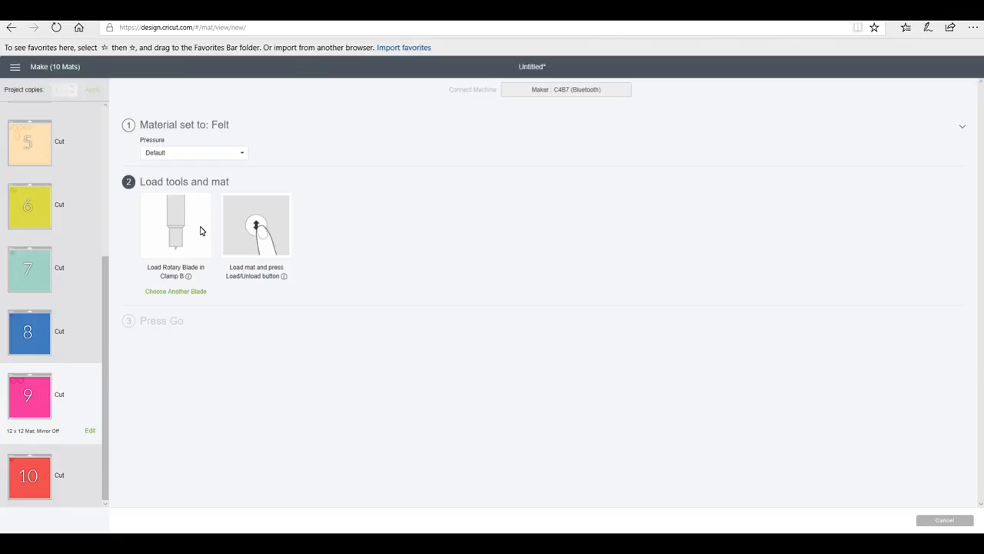
mouse_move(151, 280)
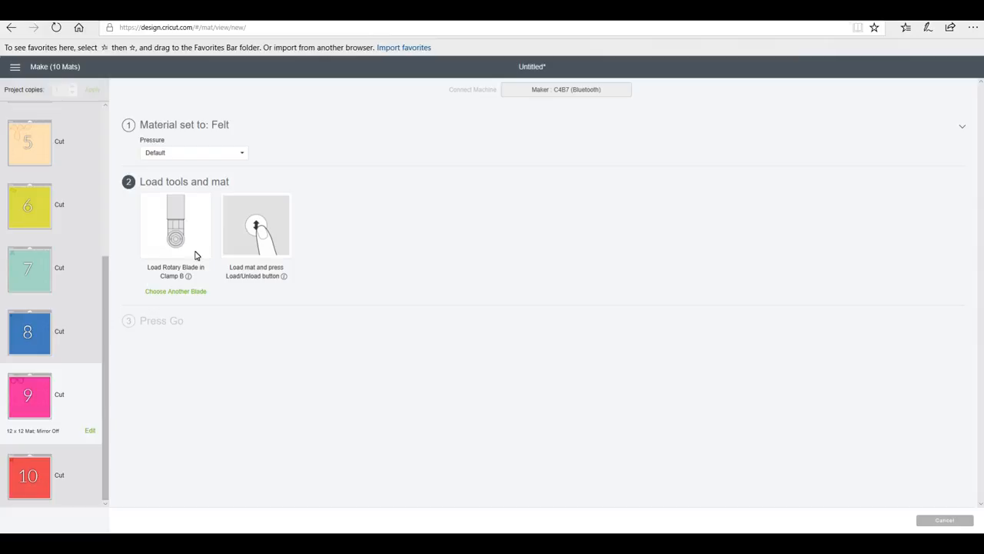
mouse_move(140, 252)
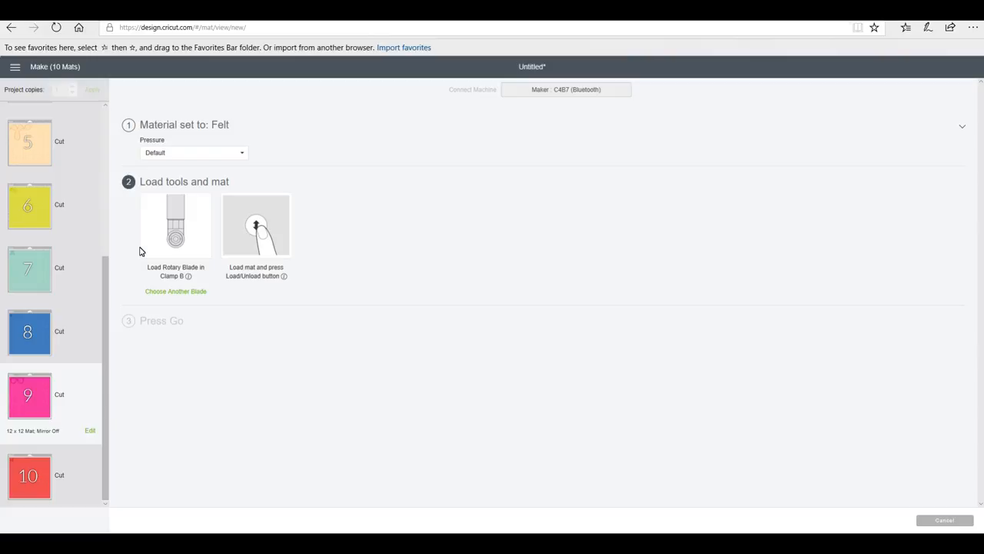